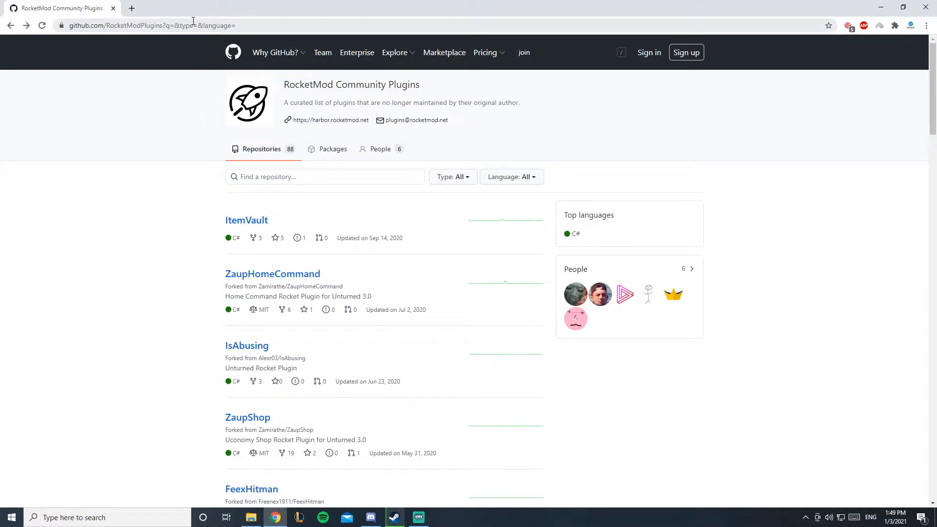
{"action": "mouse_move", "coordinate": [272, 273]}
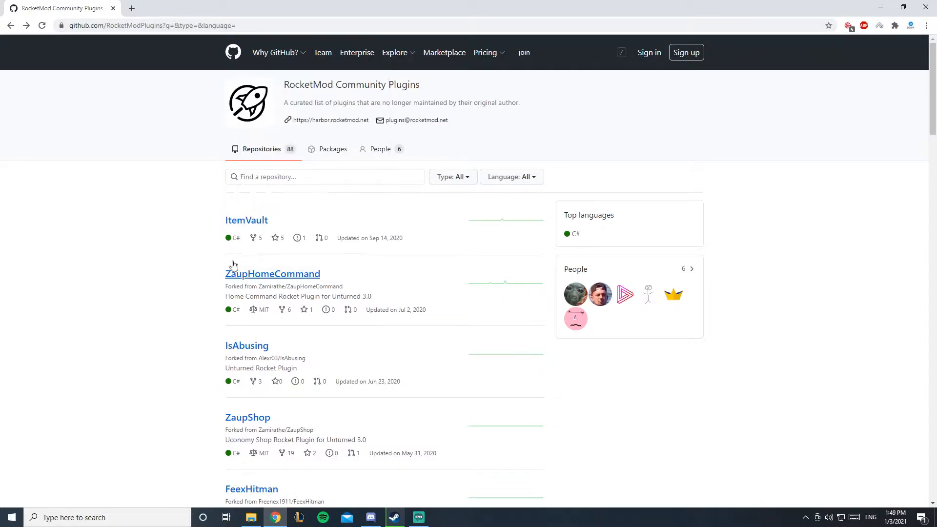
Step: Search the RocketModPlugins repositories for 'join' and open JoinLeaveMessages
{"action": "left_click", "coordinate": [324, 177]}
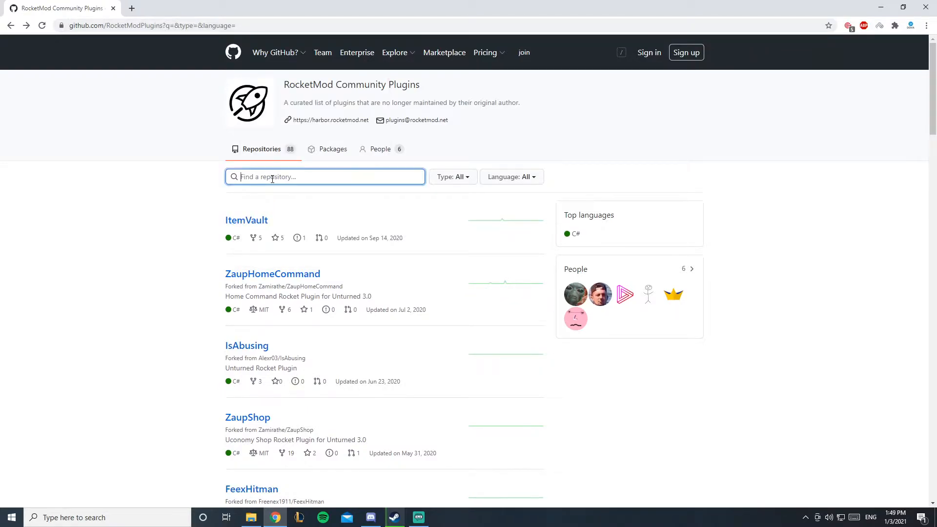
{"action": "type", "text": "join"}
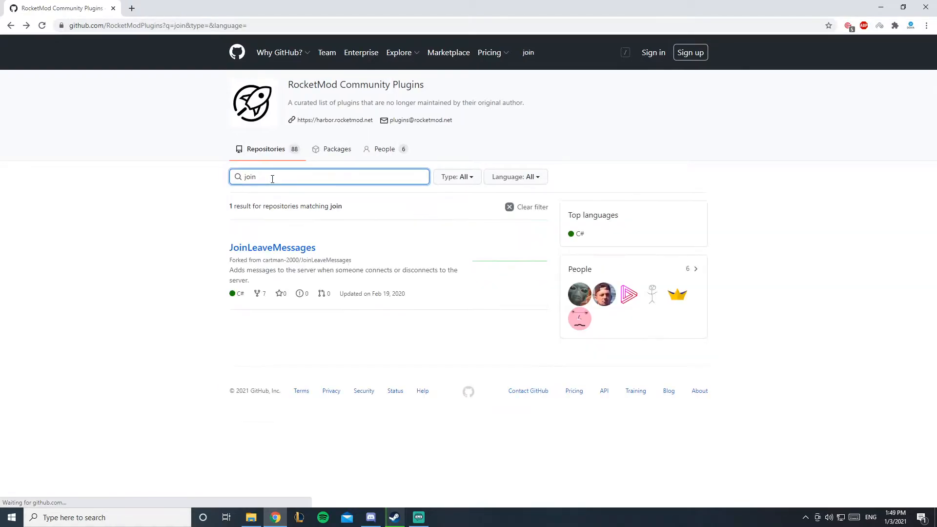
{"action": "left_click", "coordinate": [272, 246]}
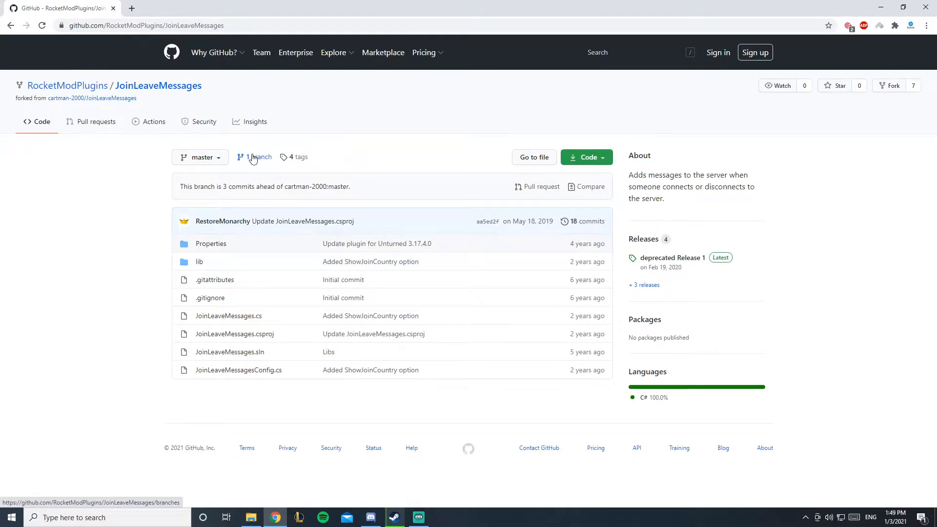
Step: Download the JoinLeaveMessages repository as a ZIP from the Code menu
{"action": "left_click", "coordinate": [584, 156]}
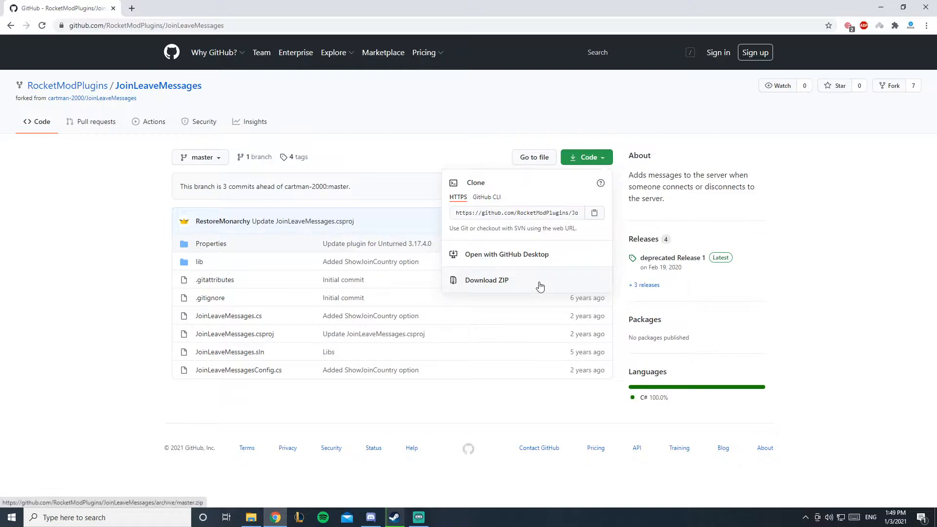
{"action": "left_click", "coordinate": [486, 280]}
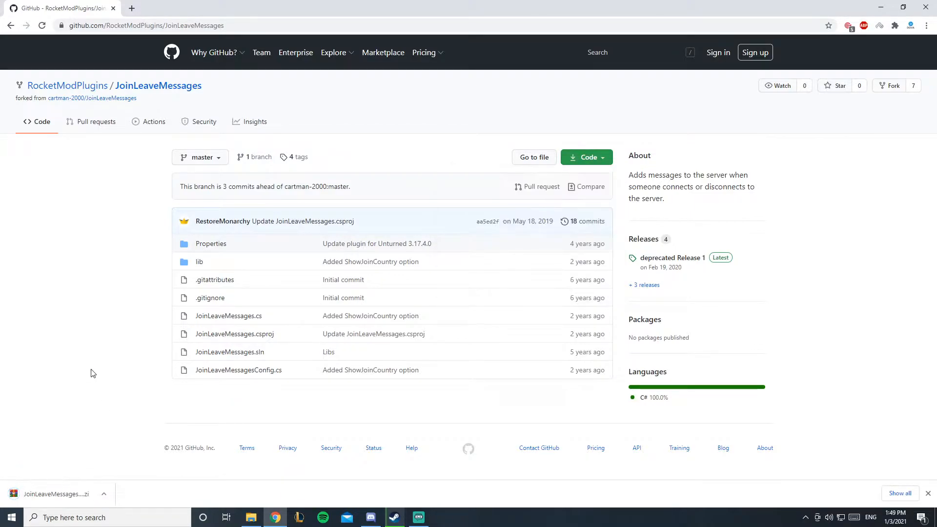
{"action": "left_click", "coordinate": [586, 157]}
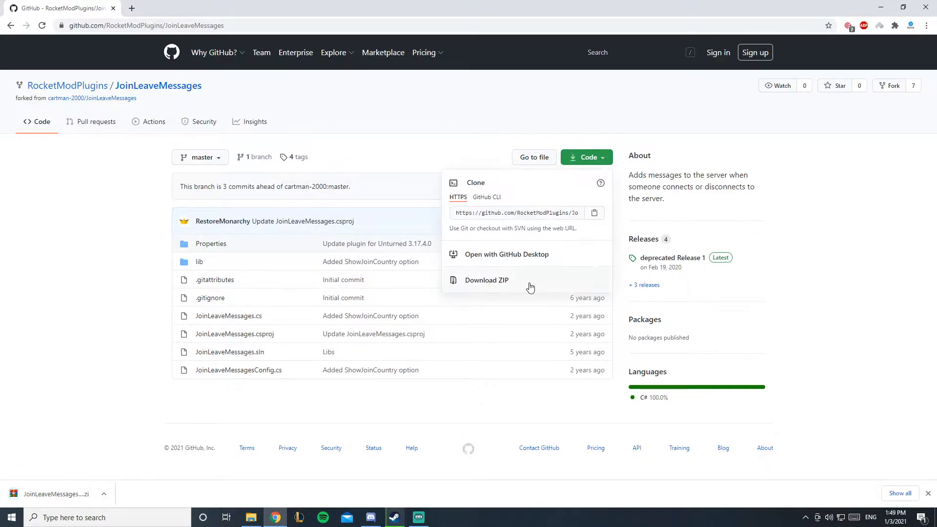
{"action": "left_click", "coordinate": [486, 280]}
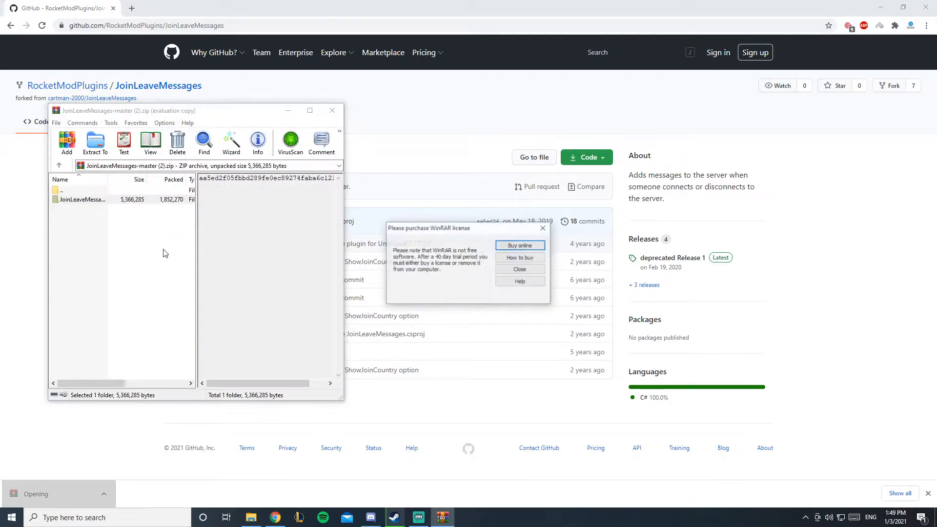
Step: Dismiss WinRAR's license purchase reminder over the opened archive
{"action": "left_click", "coordinate": [518, 270]}
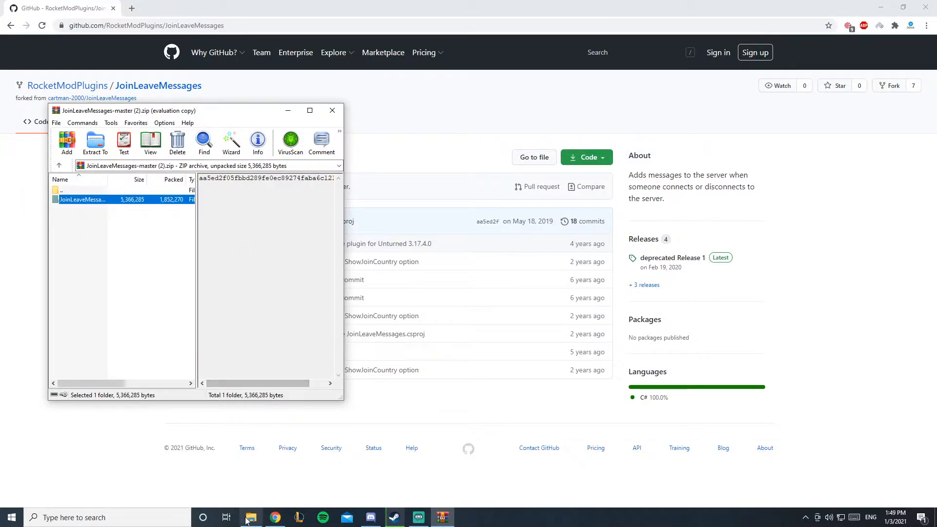
Step: Browse to Documents\Visual Studio 2019 where the JoinLeaveMessages-master folder sits
{"action": "left_click", "coordinate": [250, 517]}
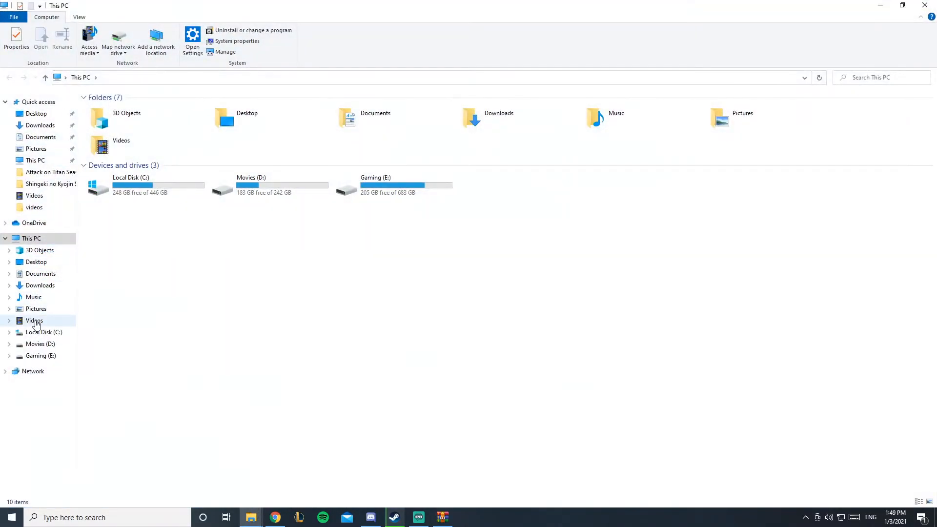
{"action": "left_click", "coordinate": [40, 273]}
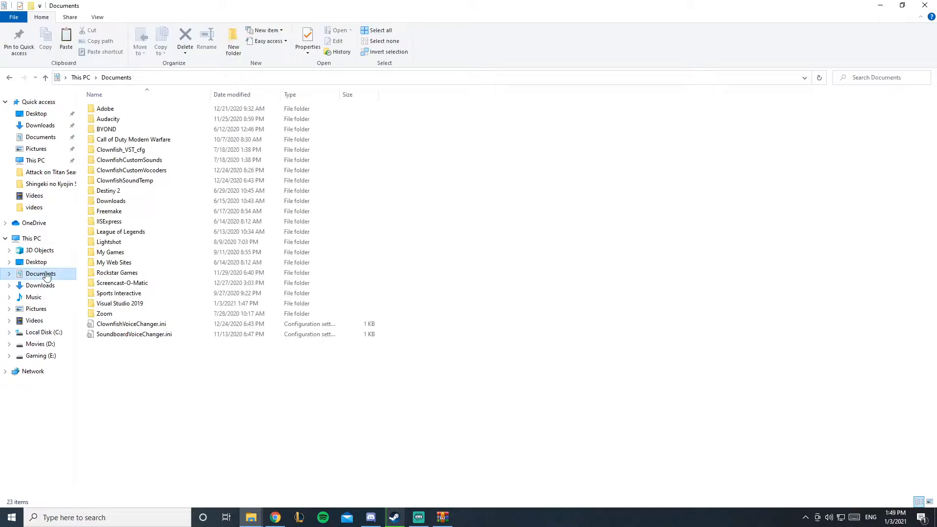
{"action": "double_click", "coordinate": [119, 303]}
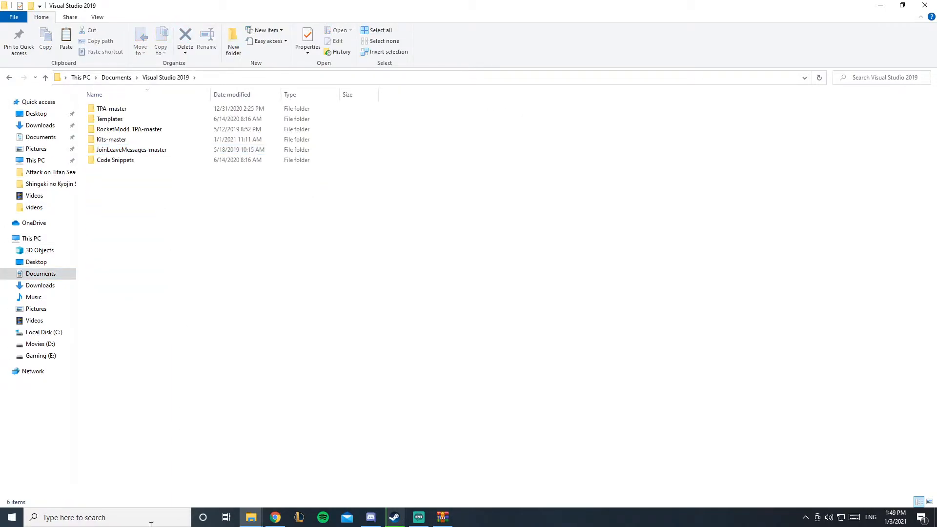
{"action": "type", "text": "voicemeeter"}
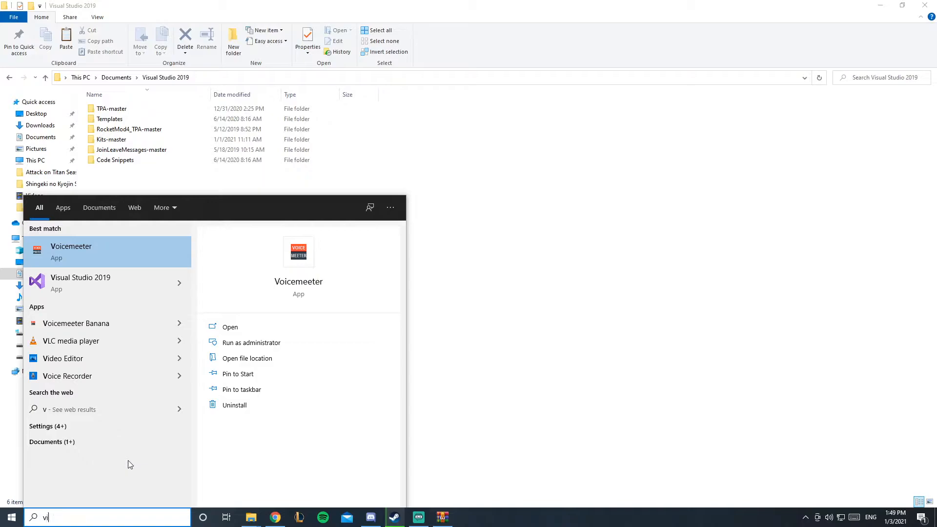
Step: Load JoinLeaveMessages.csproj in Visual Studio 2019 and build the plugin
{"action": "left_click", "coordinate": [80, 283]}
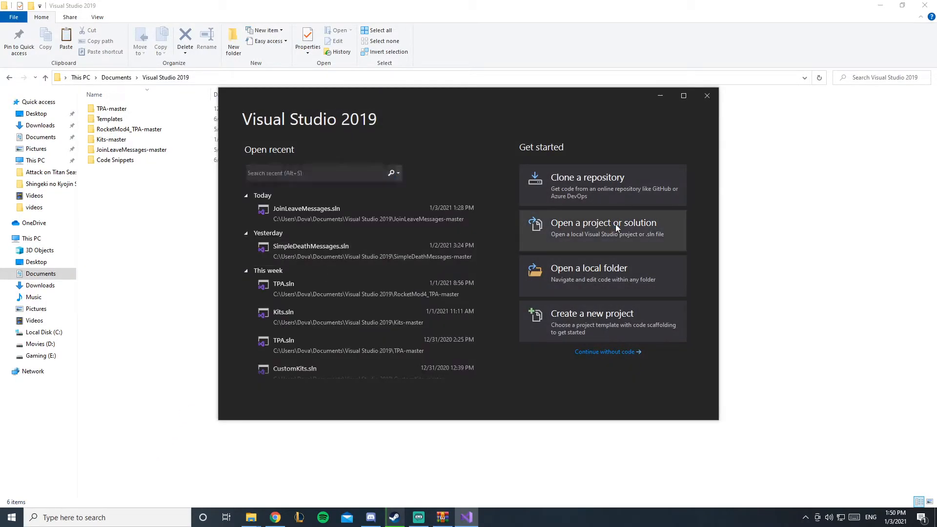
{"action": "left_click", "coordinate": [602, 222]}
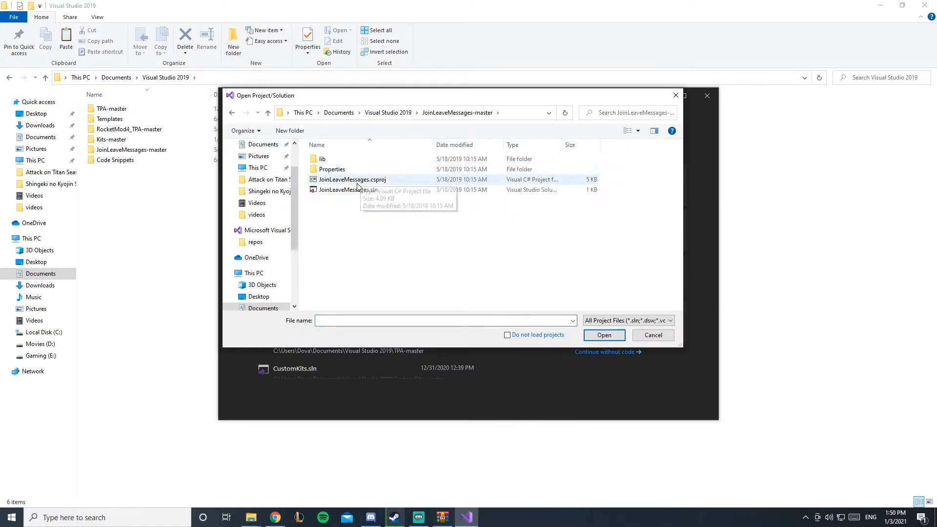
{"action": "double_click", "coordinate": [353, 180]}
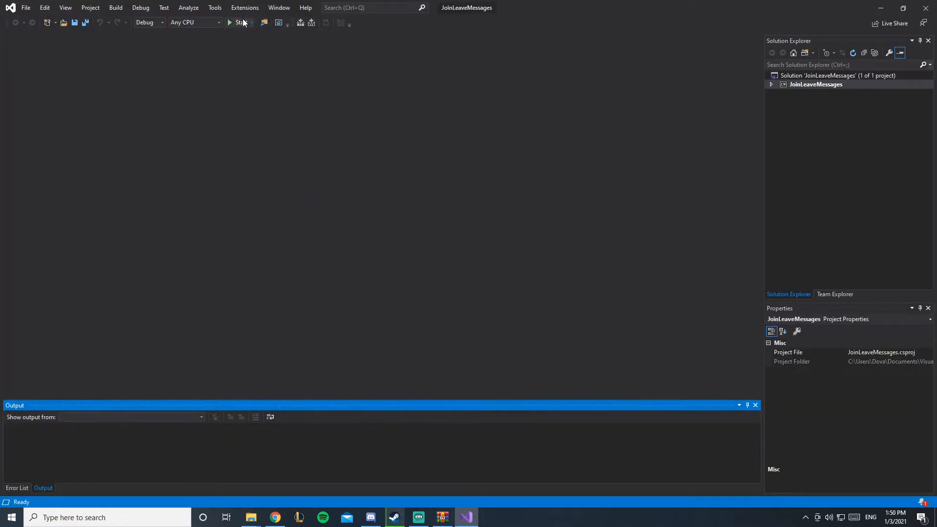
{"action": "left_click", "coordinate": [239, 23]}
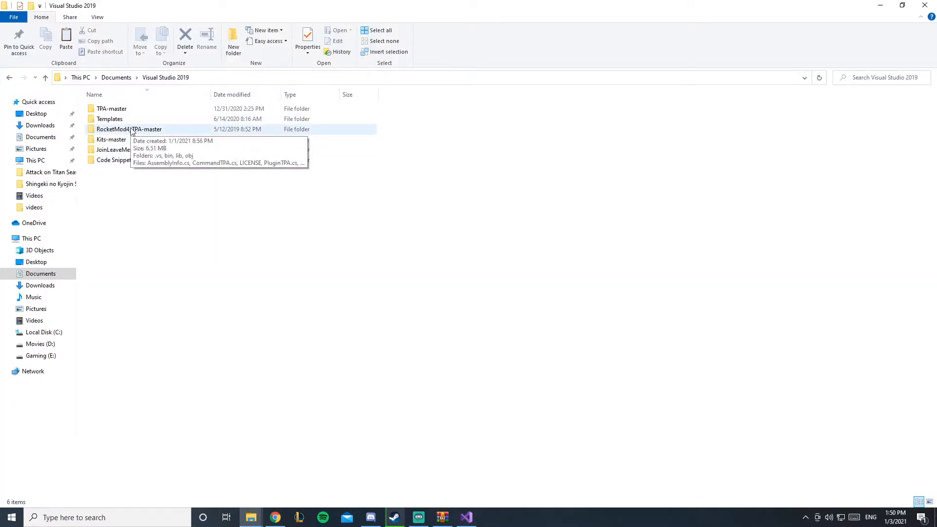
Step: Copy the built JoinLeaveMessages.dll from bin into Rocket\Plugins, replacing the existing file
{"action": "left_click", "coordinate": [132, 149]}
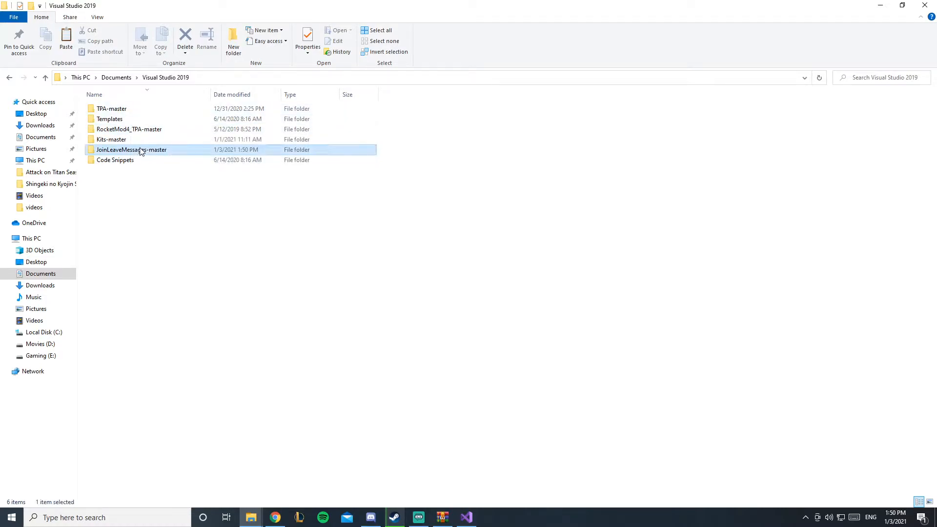
{"action": "double_click", "coordinate": [131, 149]}
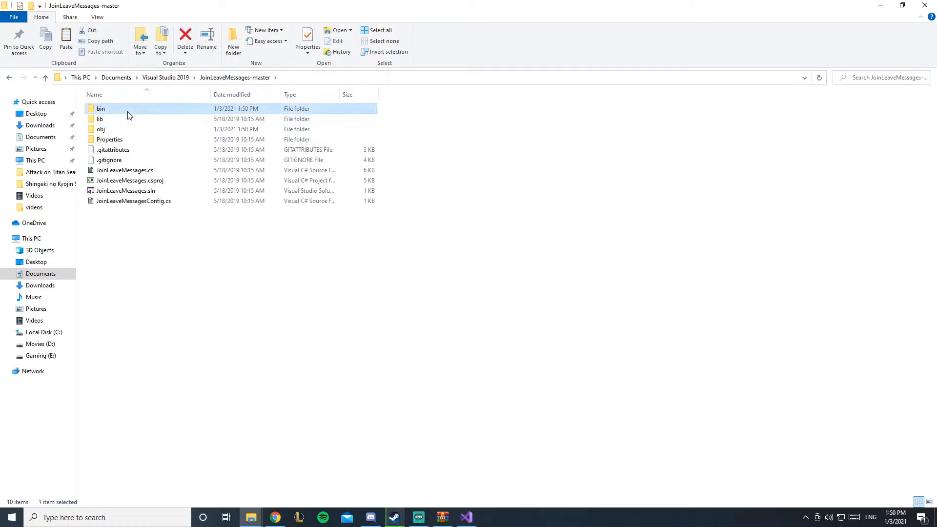
{"action": "double_click", "coordinate": [100, 109]}
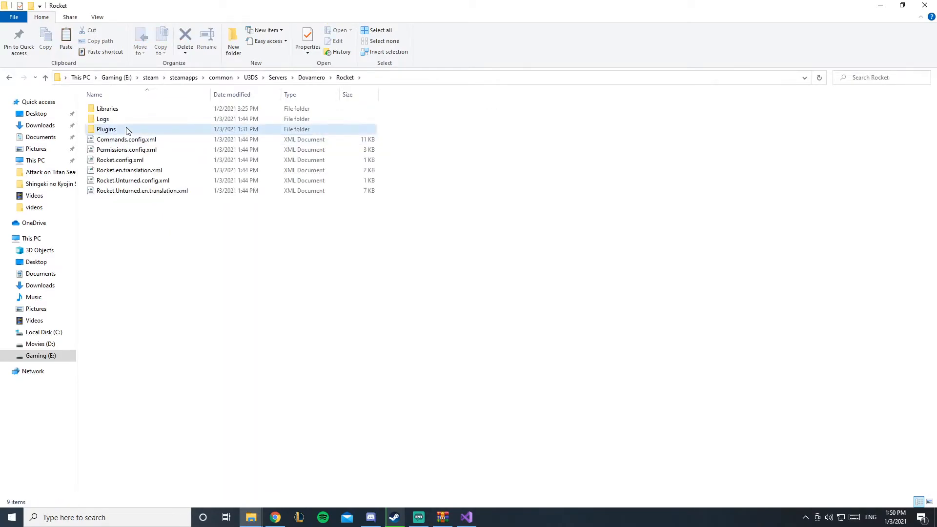
{"action": "double_click", "coordinate": [105, 129]}
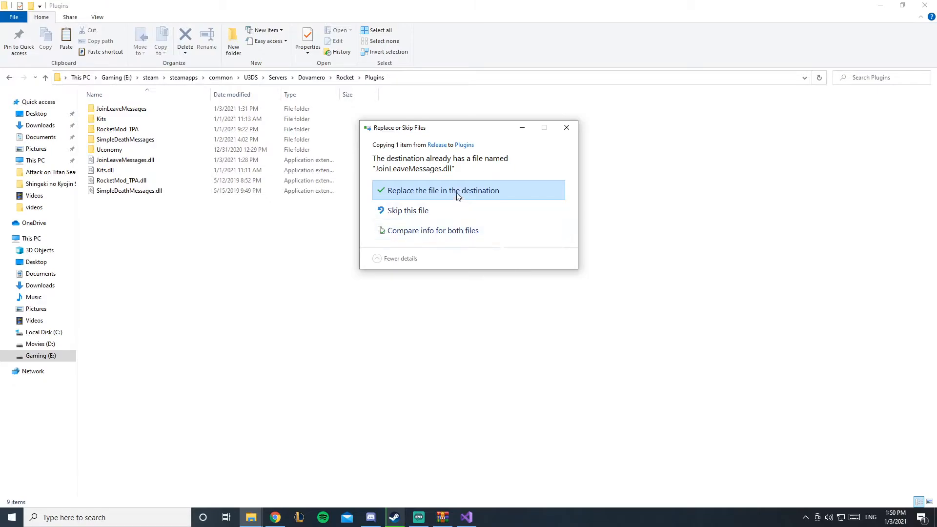
{"action": "left_click", "coordinate": [443, 191]}
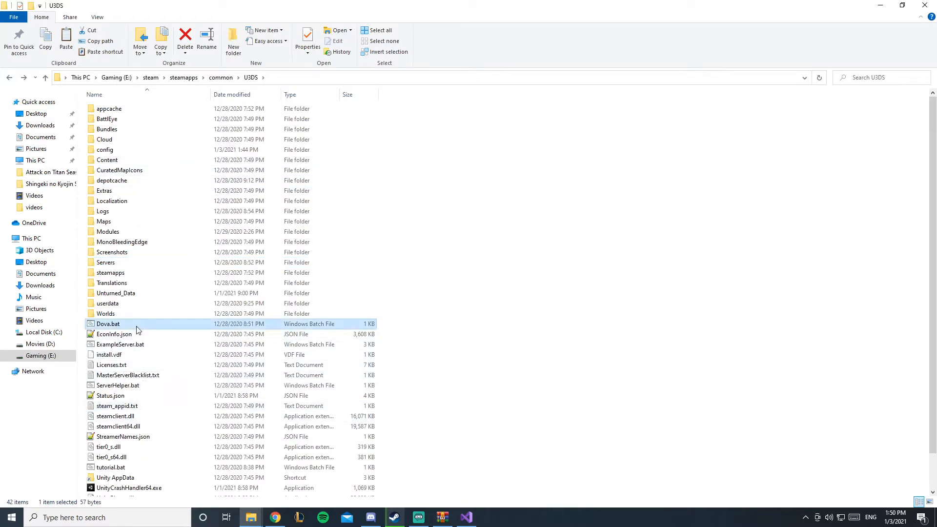
Step: Start the Unturned server from its batch file and return to the Servers folder
{"action": "double_click", "coordinate": [107, 324]}
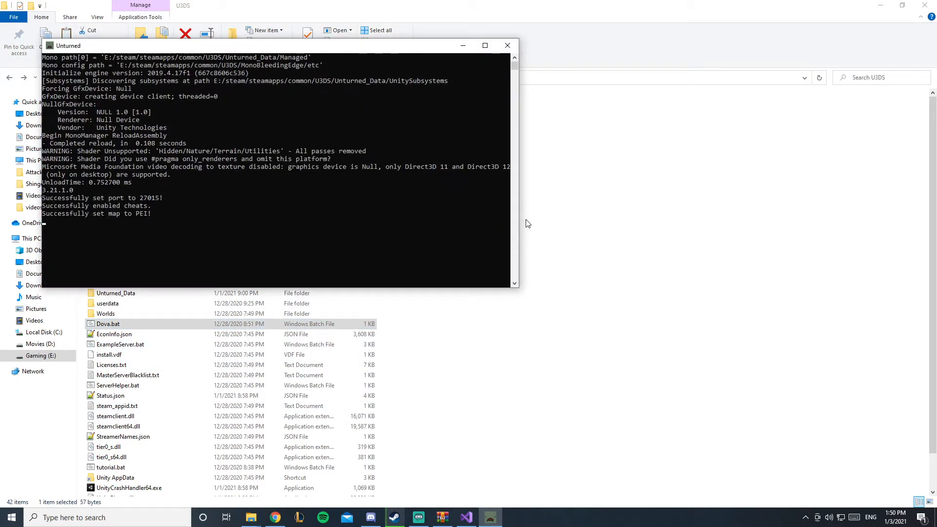
{"action": "left_click", "coordinate": [507, 45]}
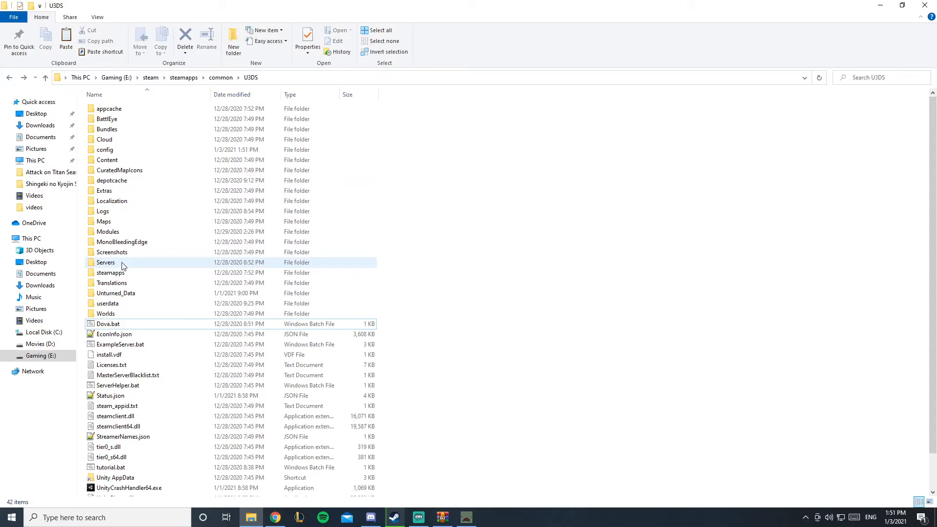
{"action": "double_click", "coordinate": [106, 262]}
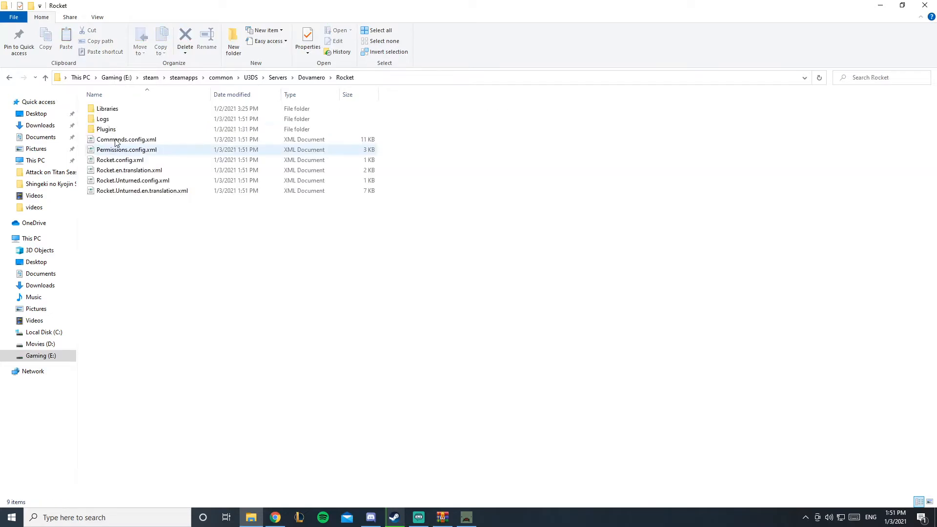
Step: Open JoinLeaveMessages.configuration.xml from the server's Rocket plugin folder
{"action": "double_click", "coordinate": [105, 129]}
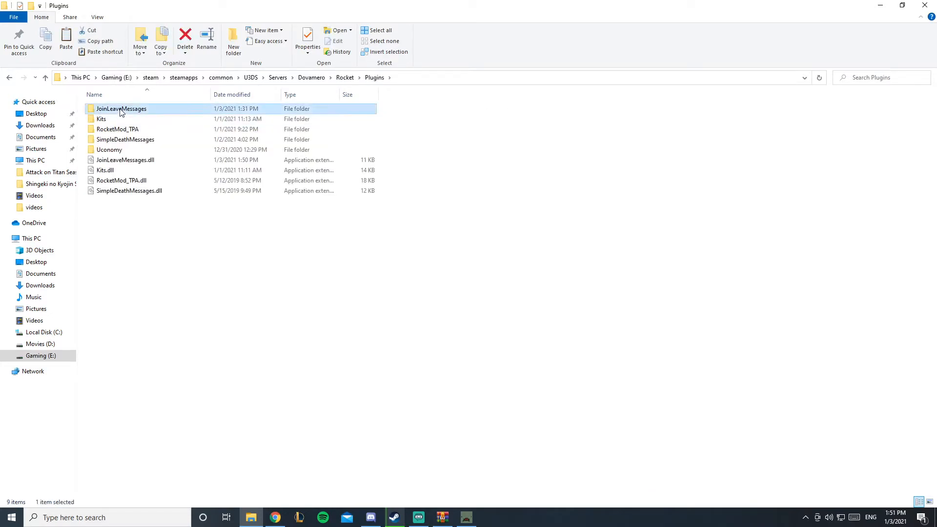
{"action": "double_click", "coordinate": [121, 108]}
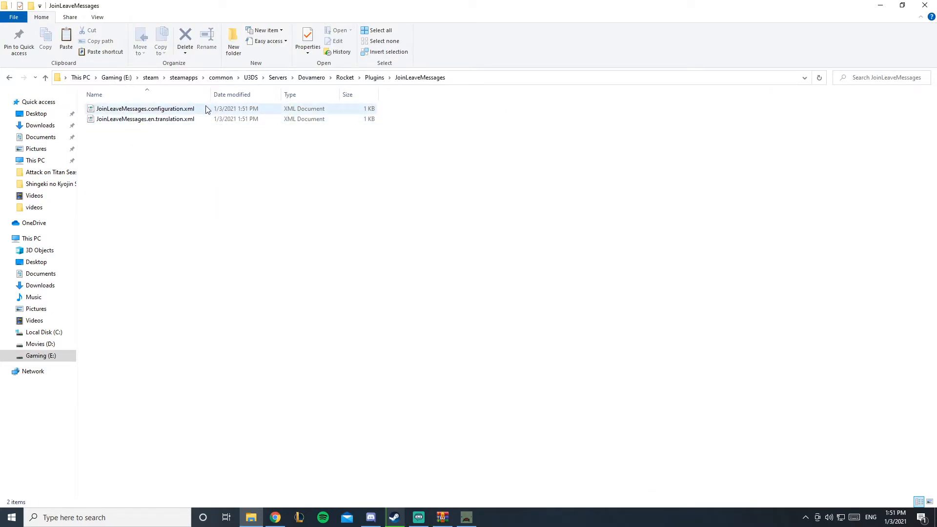
{"action": "left_click", "coordinate": [145, 109]}
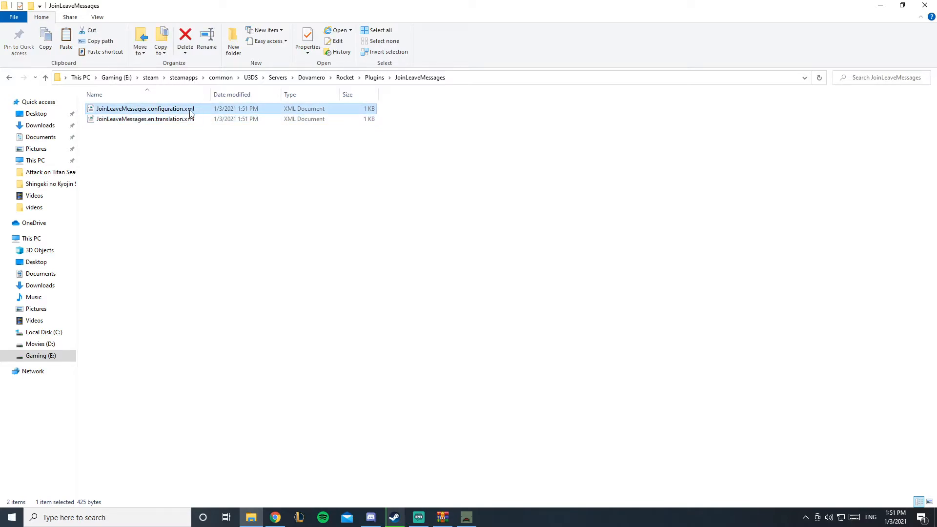
{"action": "double_click", "coordinate": [144, 109]}
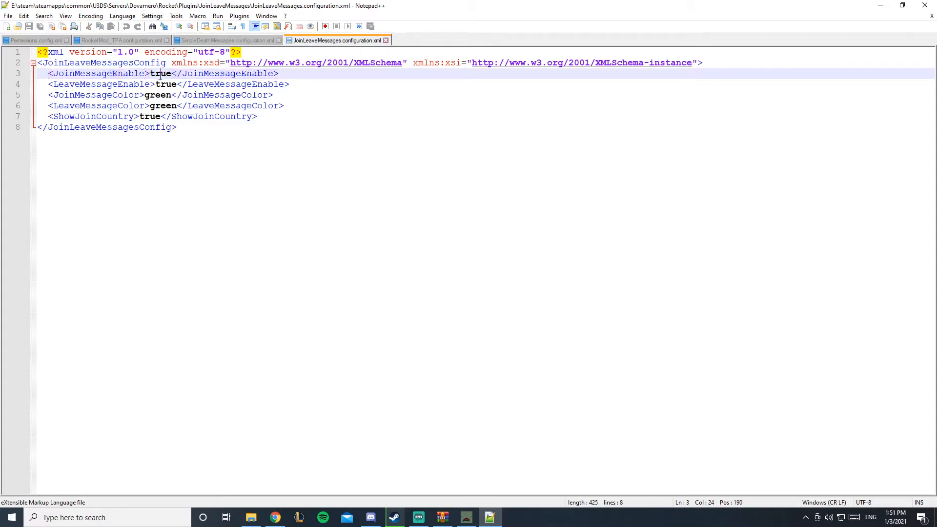
Step: Keep JoinMessageColor green and set LeaveMessageColor to red
{"action": "double_click", "coordinate": [160, 73]}
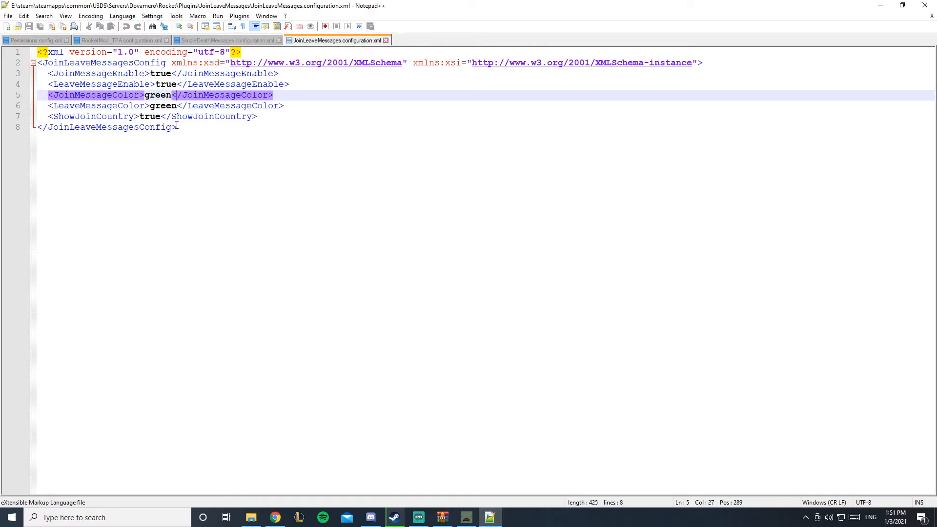
{"action": "left_click", "coordinate": [158, 95]}
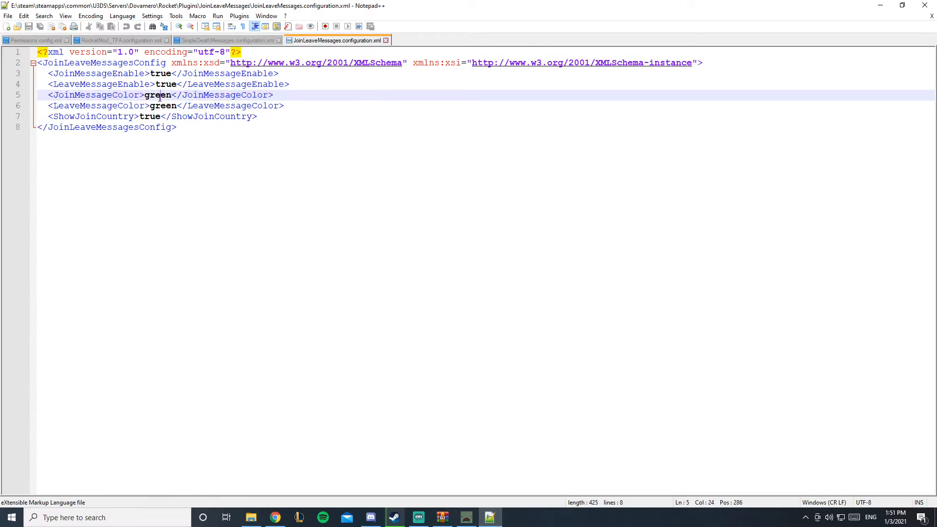
{"action": "type", "text": "yellow"}
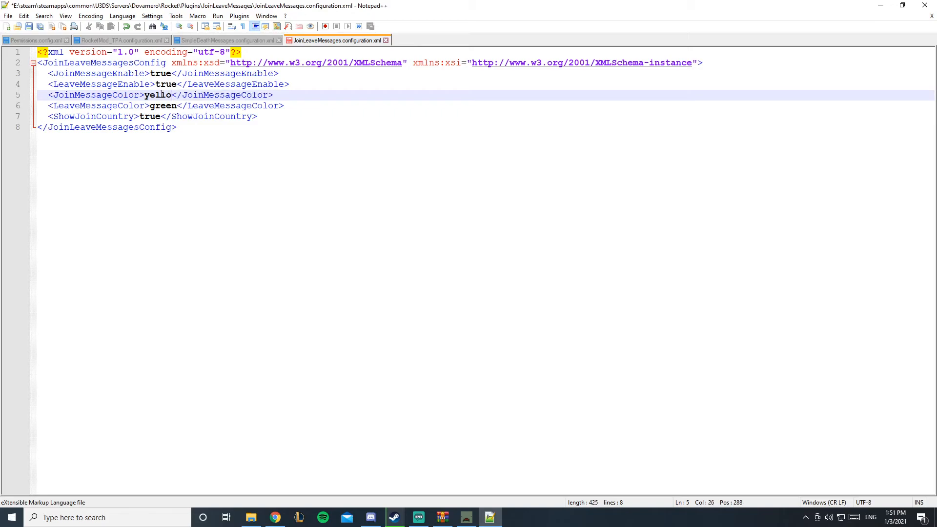
{"action": "type", "text": "green"}
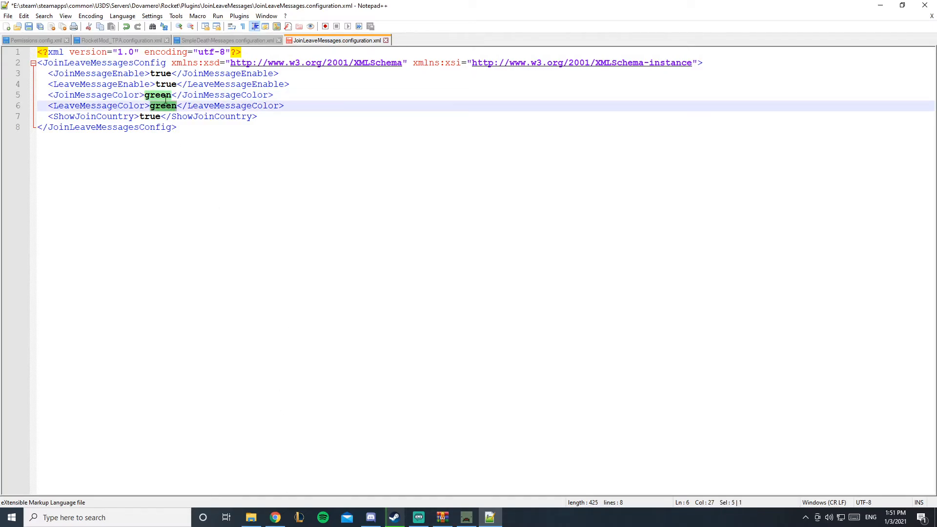
{"action": "type", "text": "red"}
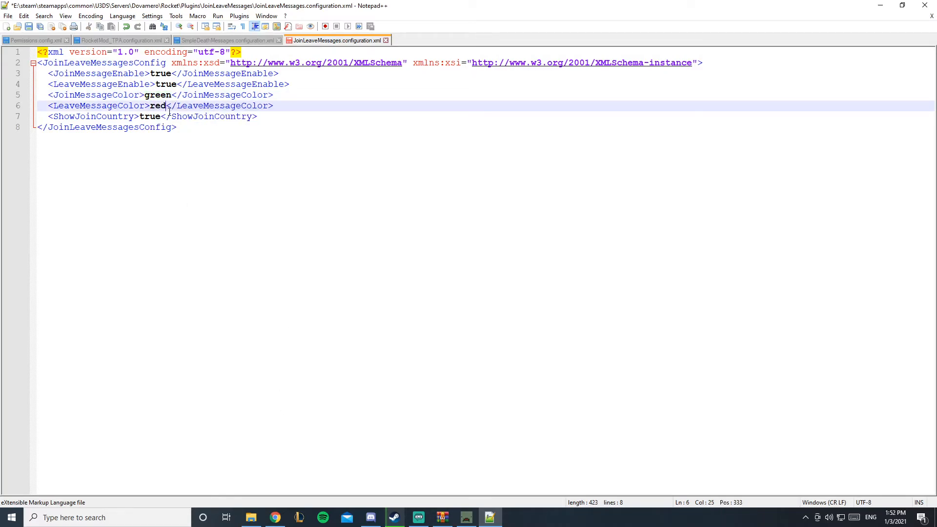
{"action": "left_click", "coordinate": [171, 95]}
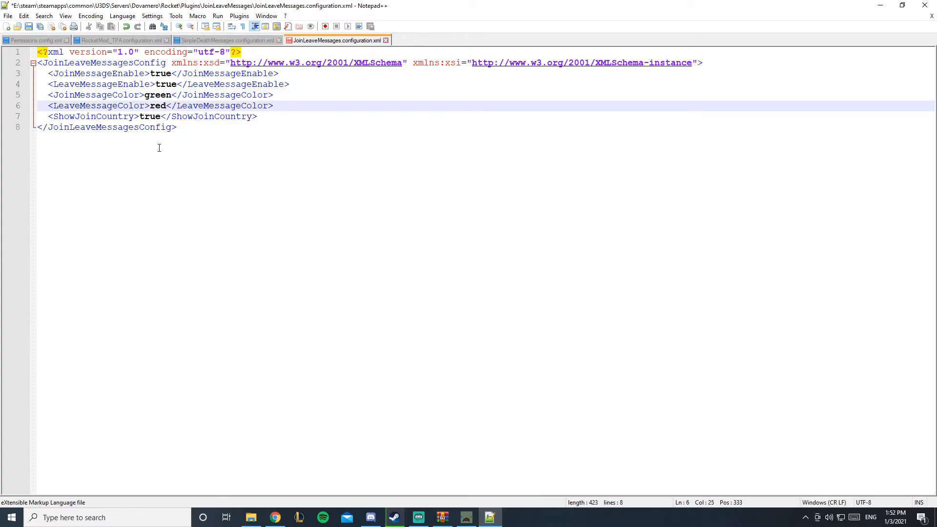
Step: Set ShowJoinCountry to false and save the configuration
{"action": "double_click", "coordinate": [150, 116]}
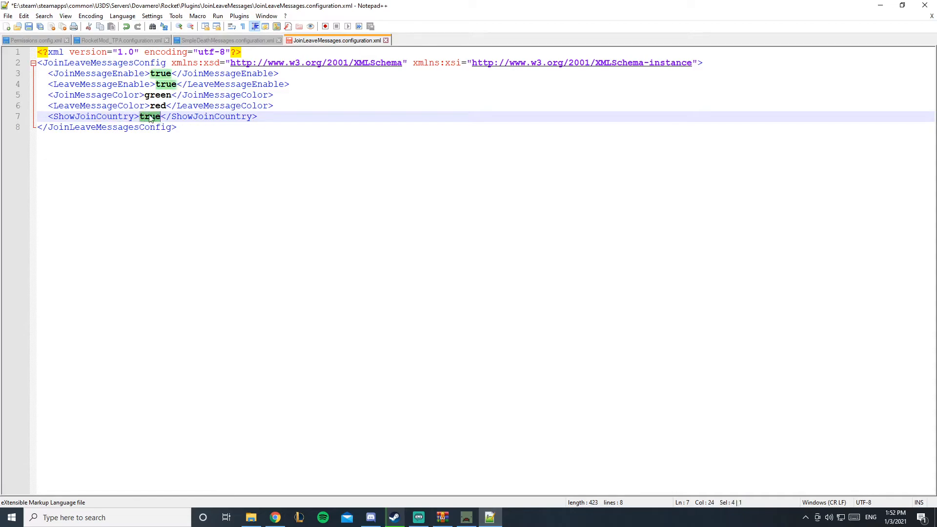
{"action": "type", "text": "fals"}
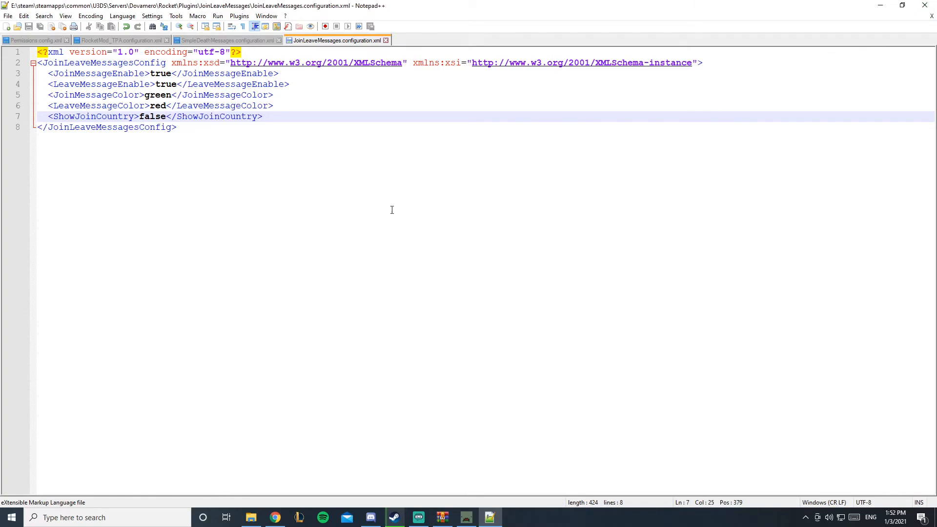
{"action": "left_click", "coordinate": [156, 105]}
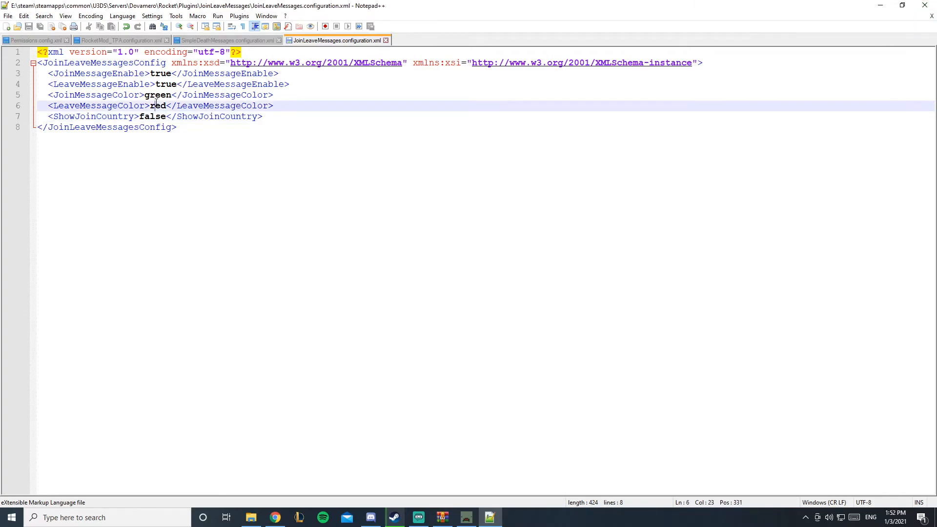
{"action": "double_click", "coordinate": [158, 106]}
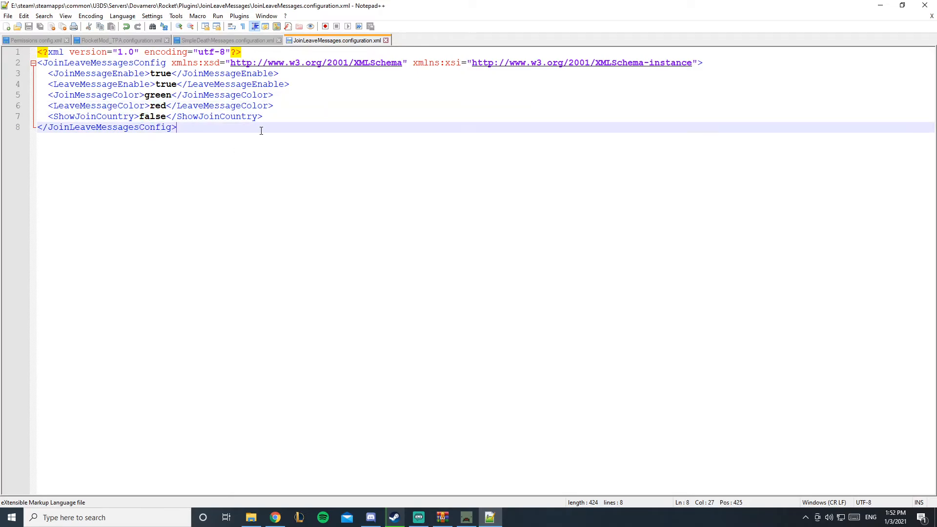
{"action": "mouse_move", "coordinate": [415, 328]}
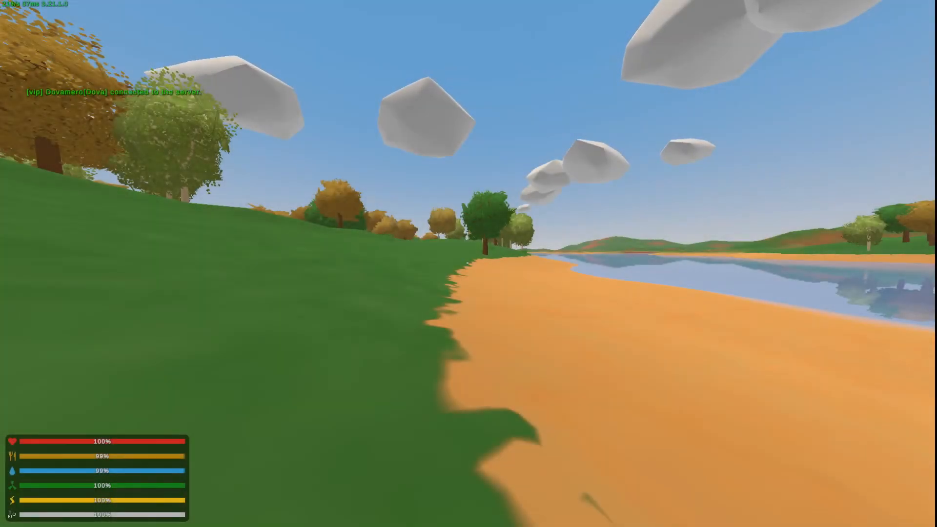
Step: Join the server so the green 'connected to the server' message appears in chat
{"action": "key", "text": "enter"}
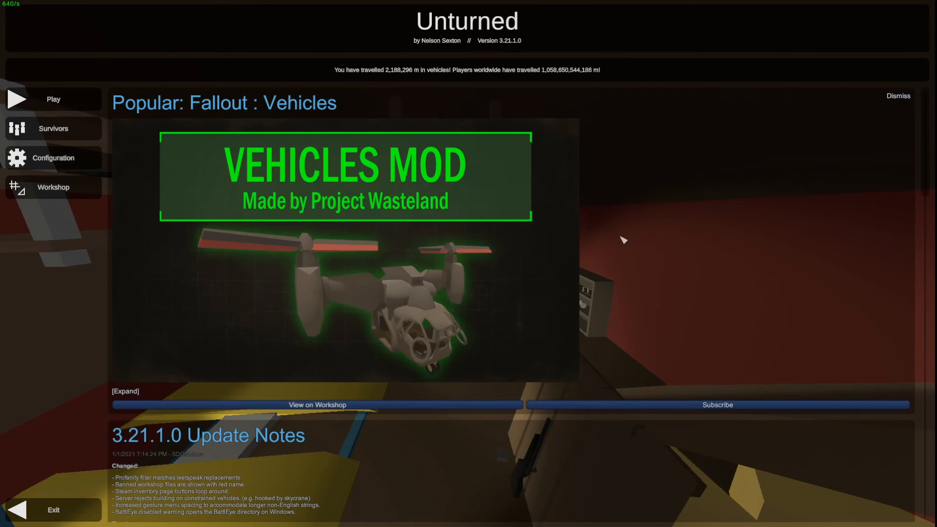
{"action": "mouse_move", "coordinate": [617, 241]}
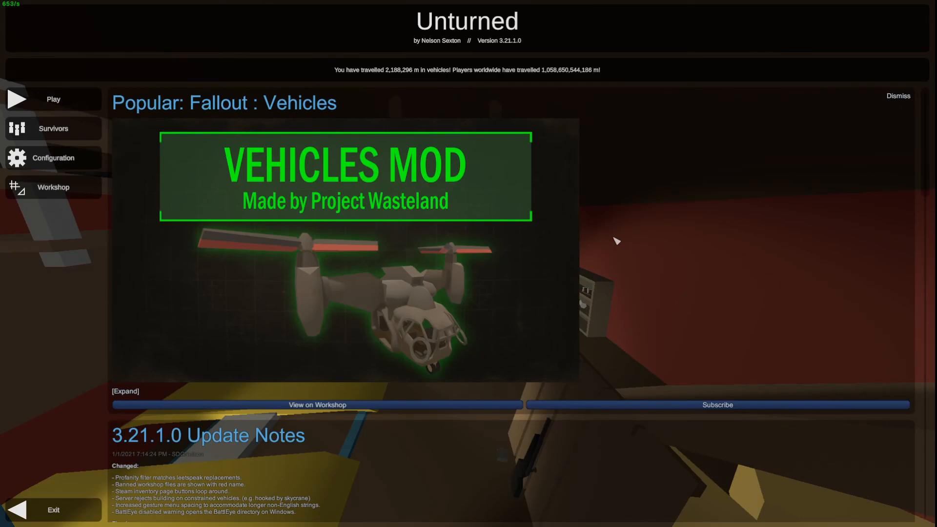
{"action": "mouse_move", "coordinate": [529, 246]}
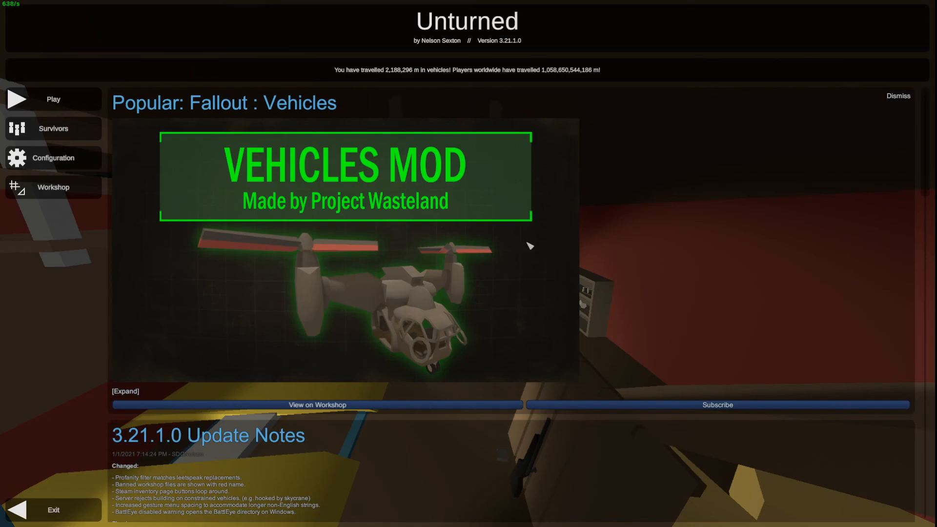
{"action": "mouse_move", "coordinate": [632, 203]}
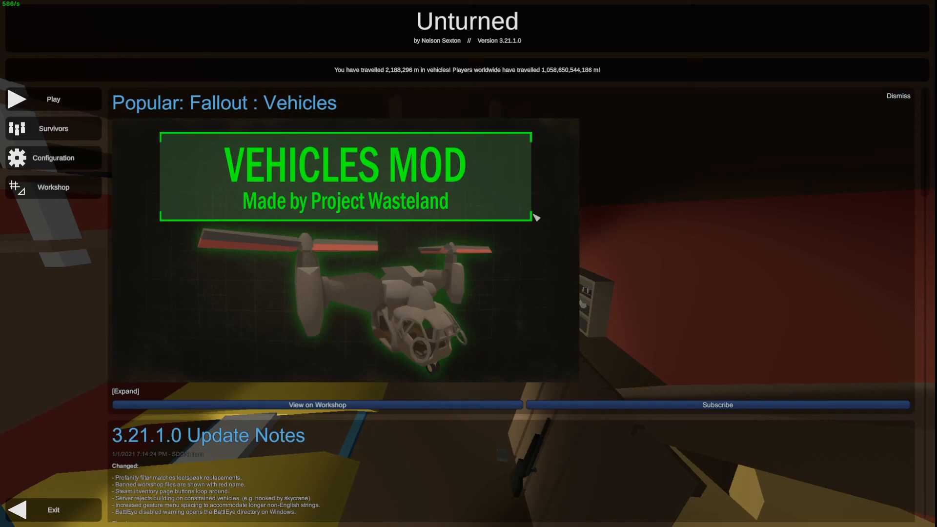
{"action": "mouse_move", "coordinate": [512, 216]}
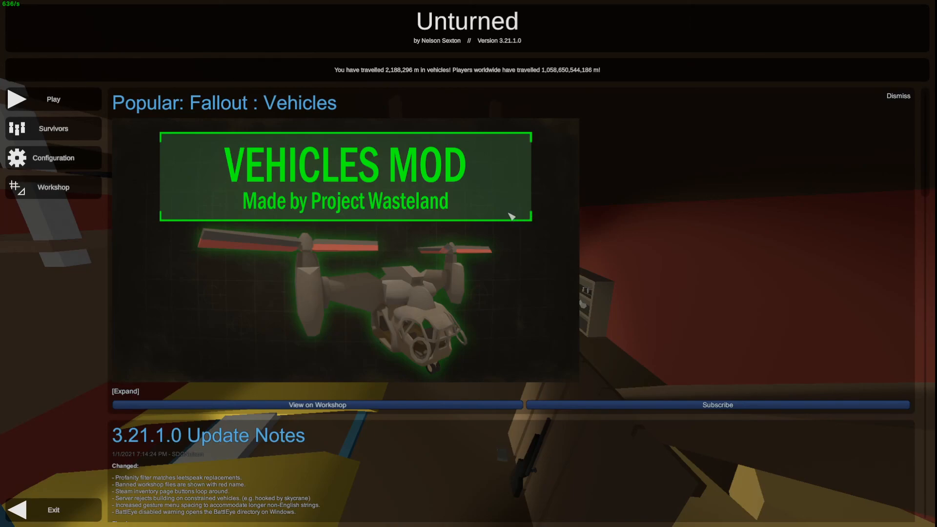